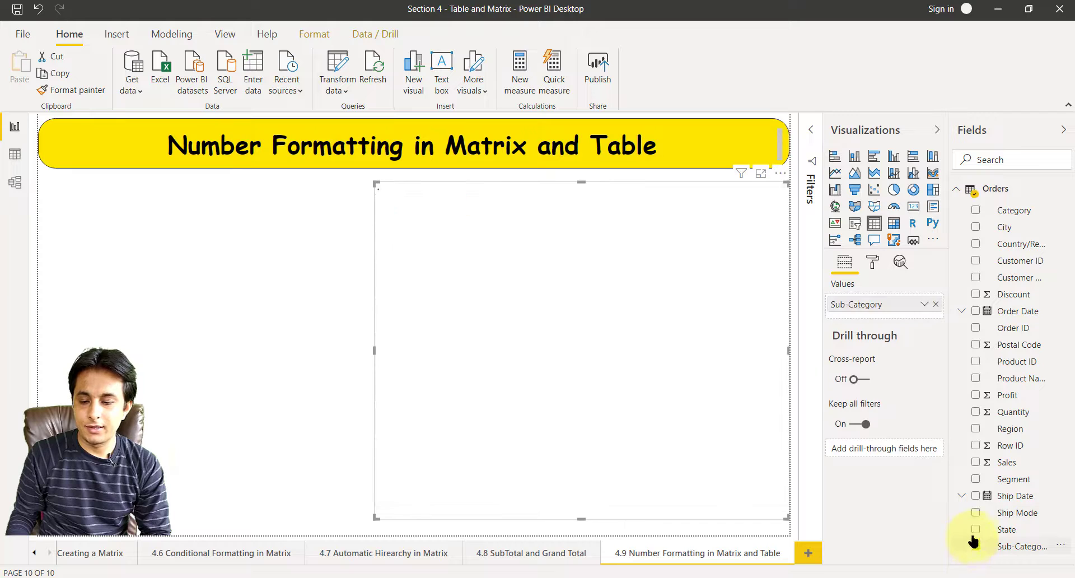
Step: Add Sales and Profit beside Sub-Category and Quantity, sorted by Sales highest first
left_click(976, 462)
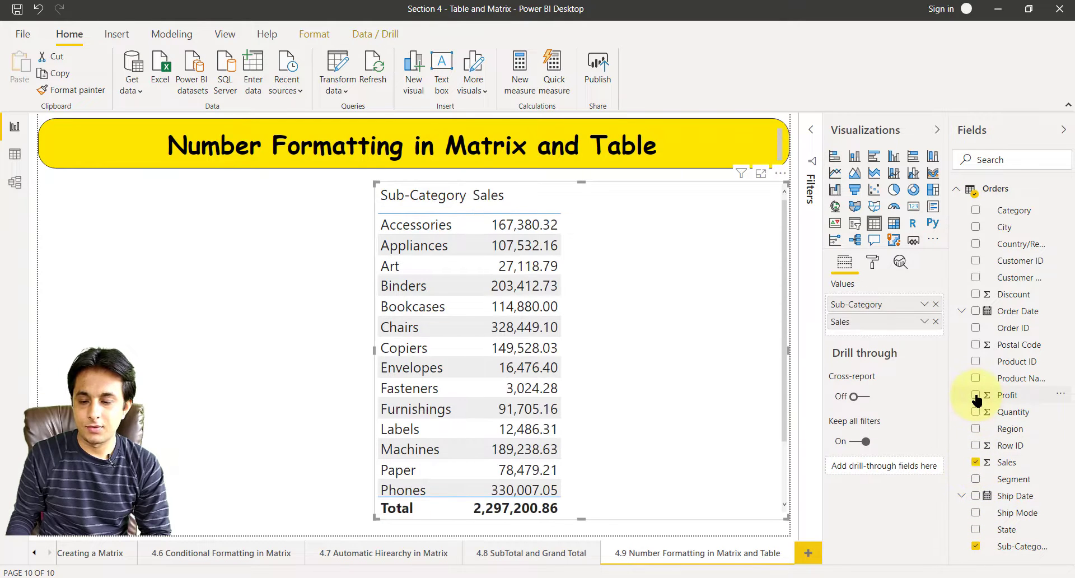
left_click(976, 395)
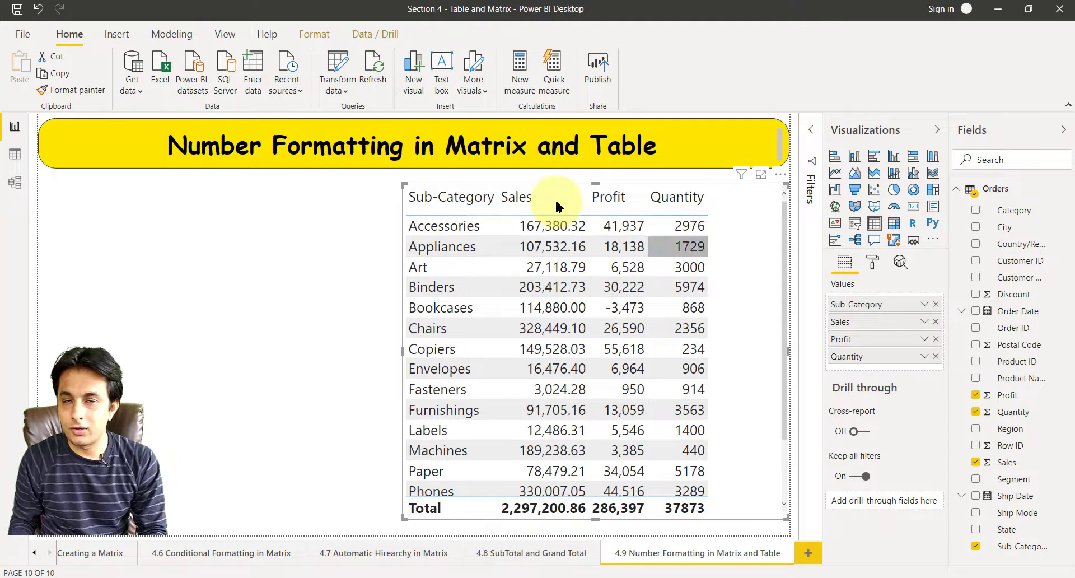
left_click(516, 197)
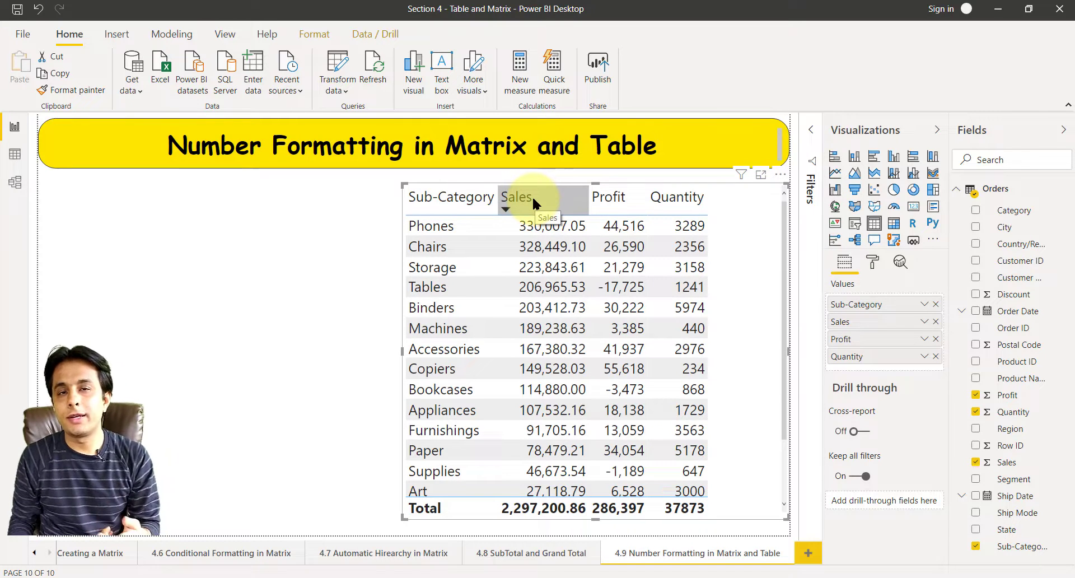
mouse_move(952, 425)
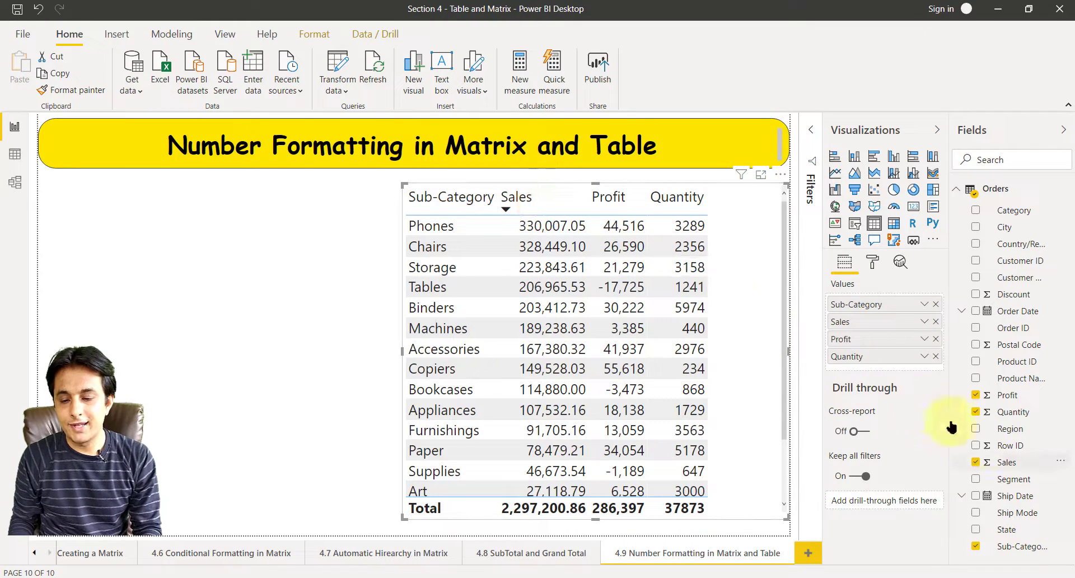
Step: Change the Sales column's data type to Whole number and confirm the change
left_click(1007, 461)
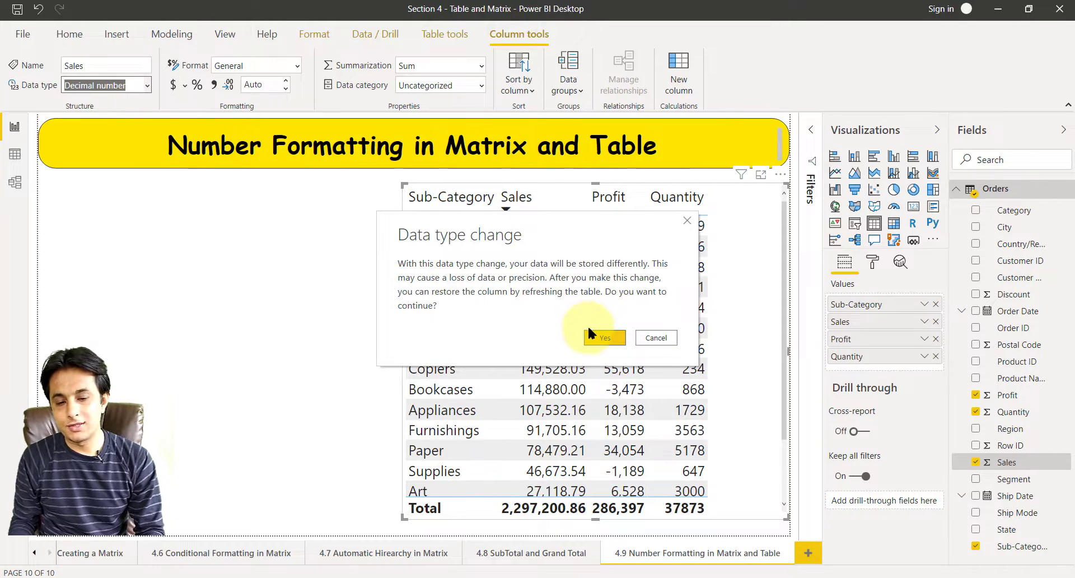
left_click(603, 337)
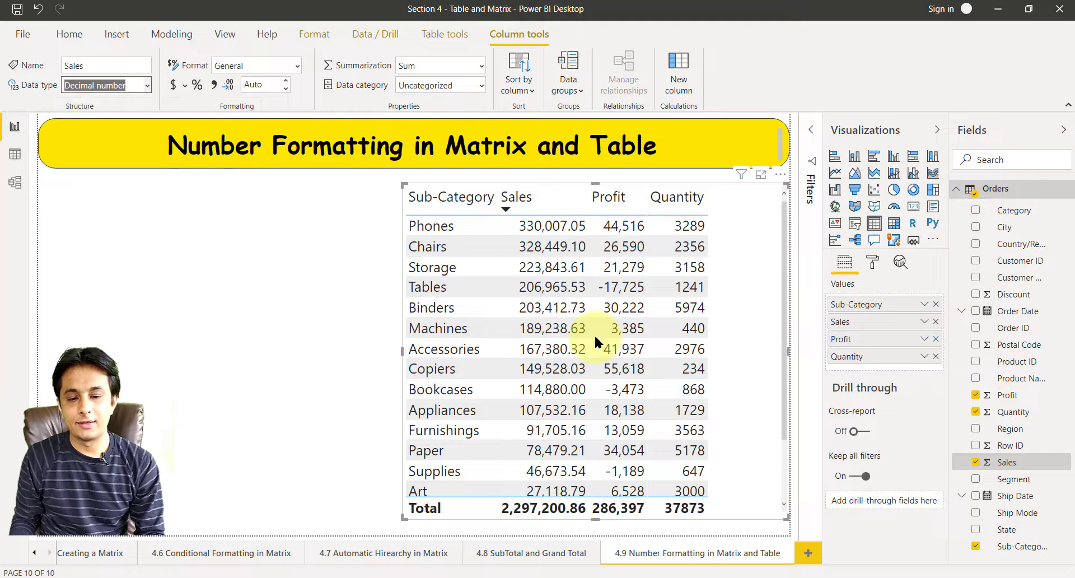
left_click(106, 86)
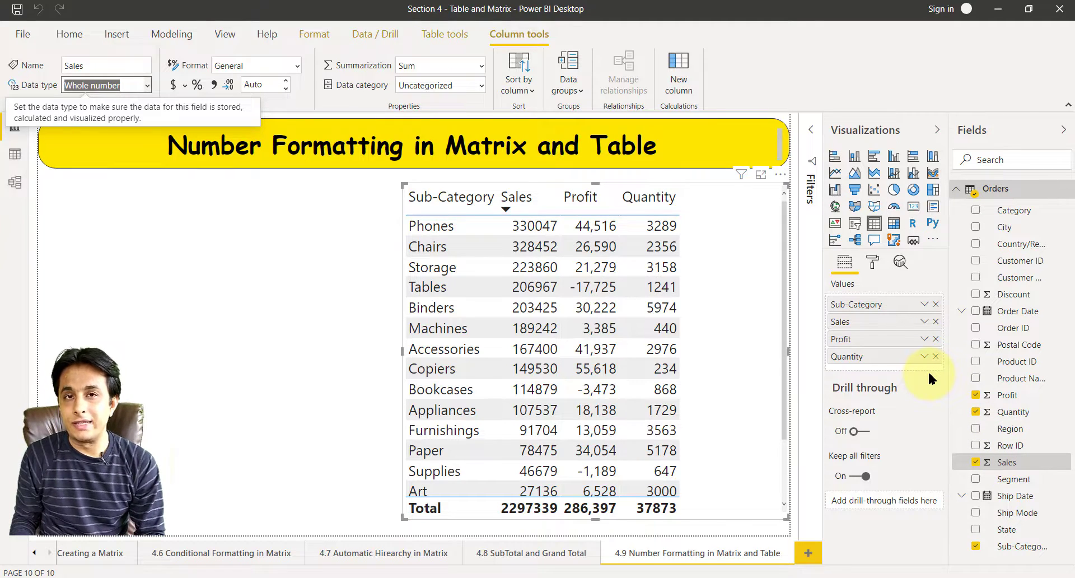
mouse_move(860, 267)
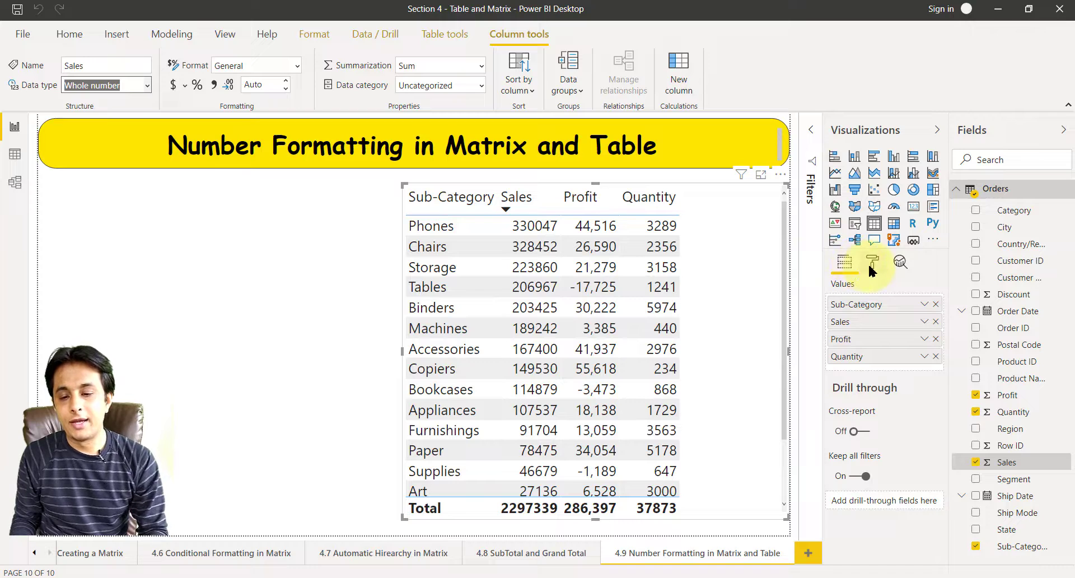
Step: Format the Sales field with Thousands display units and 0 decimal places (e.g. 330K, total 2,297K)
left_click(872, 262)
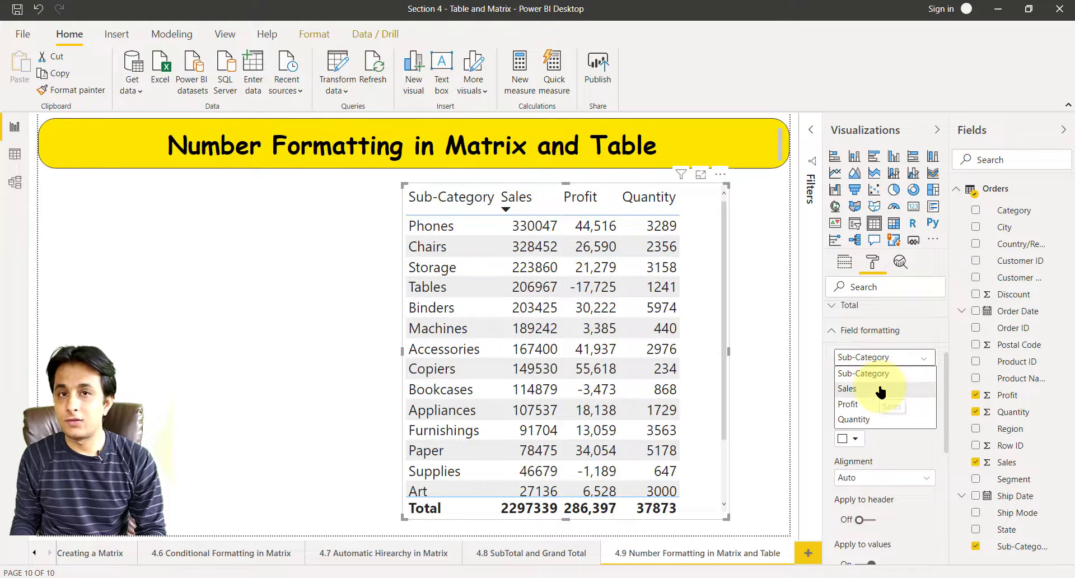
left_click(847, 389)
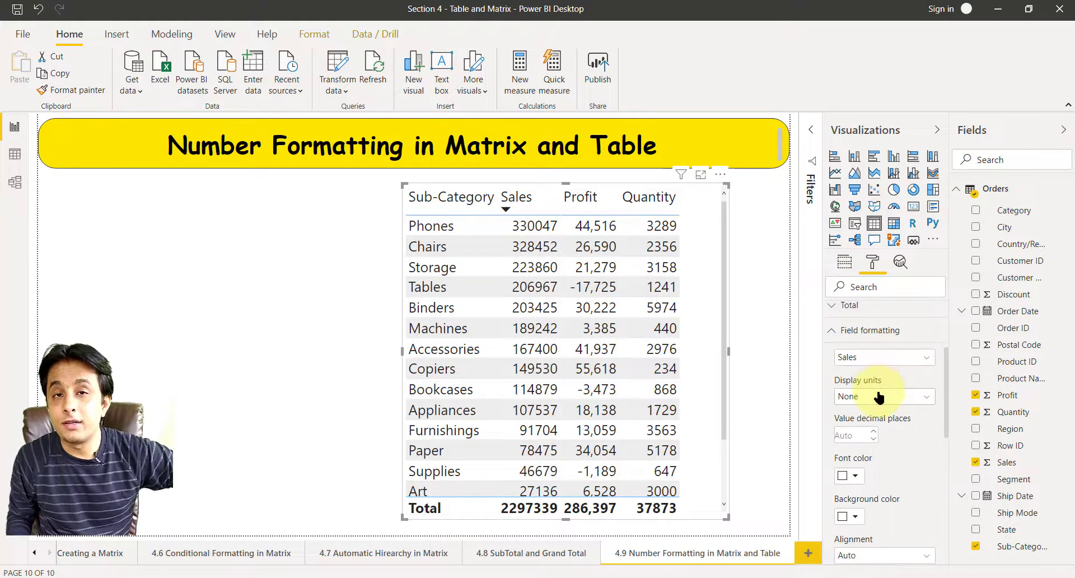
left_click(884, 396)
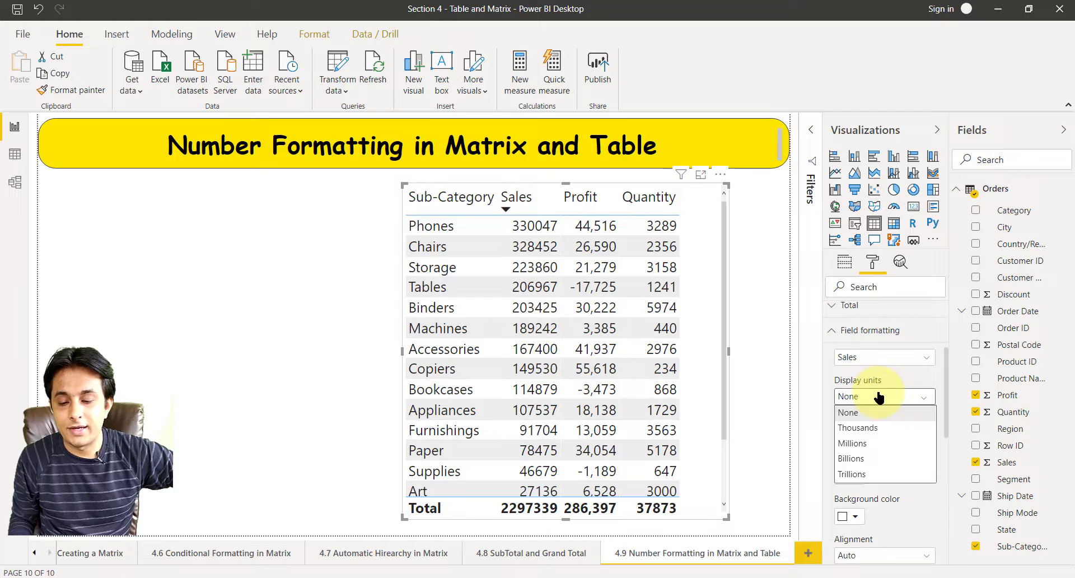
mouse_move(857, 442)
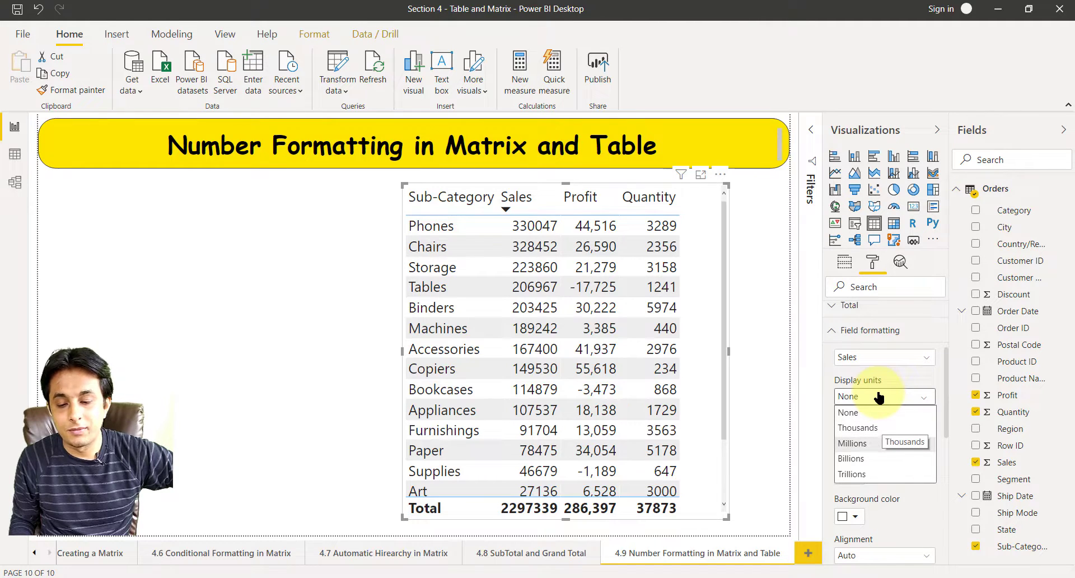
mouse_move(859, 426)
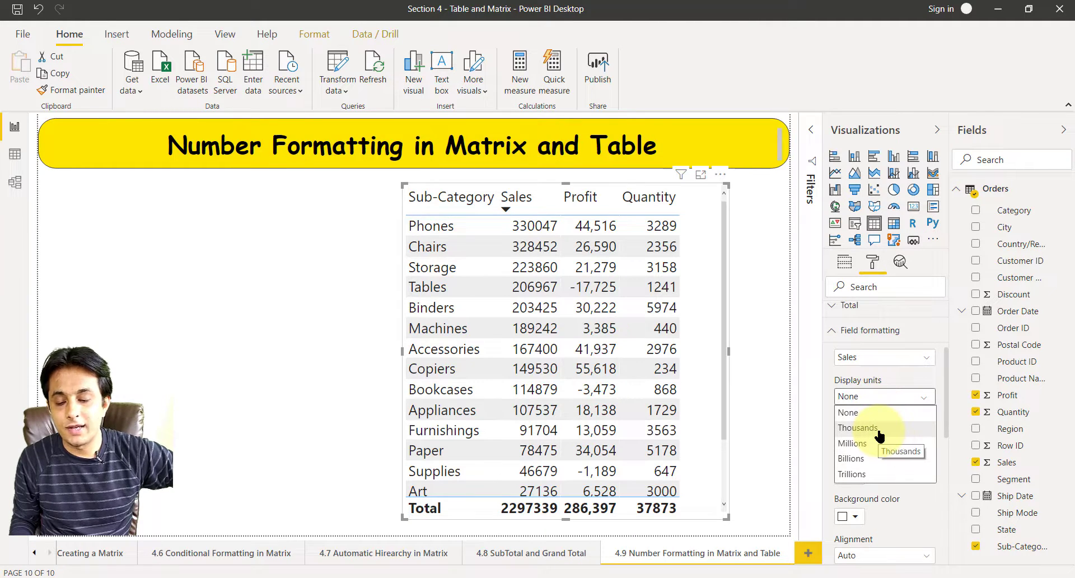
left_click(857, 426)
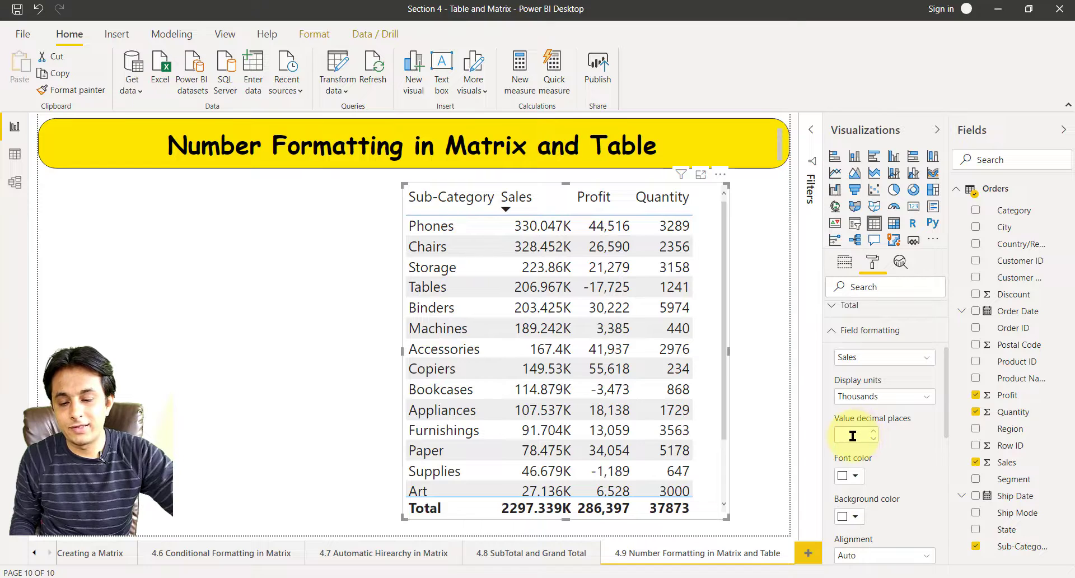
type("0")
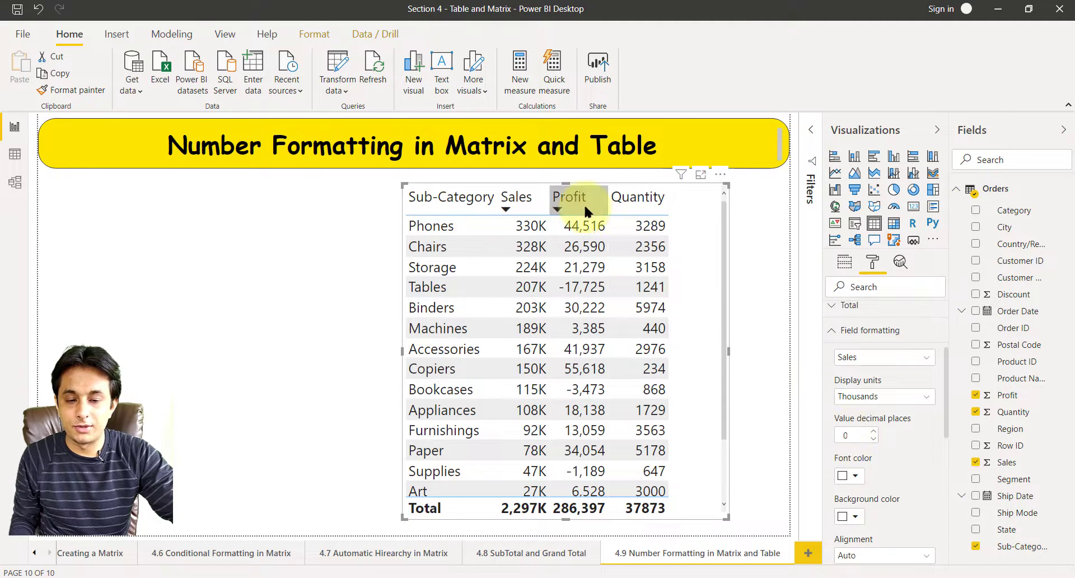
Step: Sort by Profit and format Profit in Thousands too (e.g. 56K, total 286K)
left_click(569, 197)
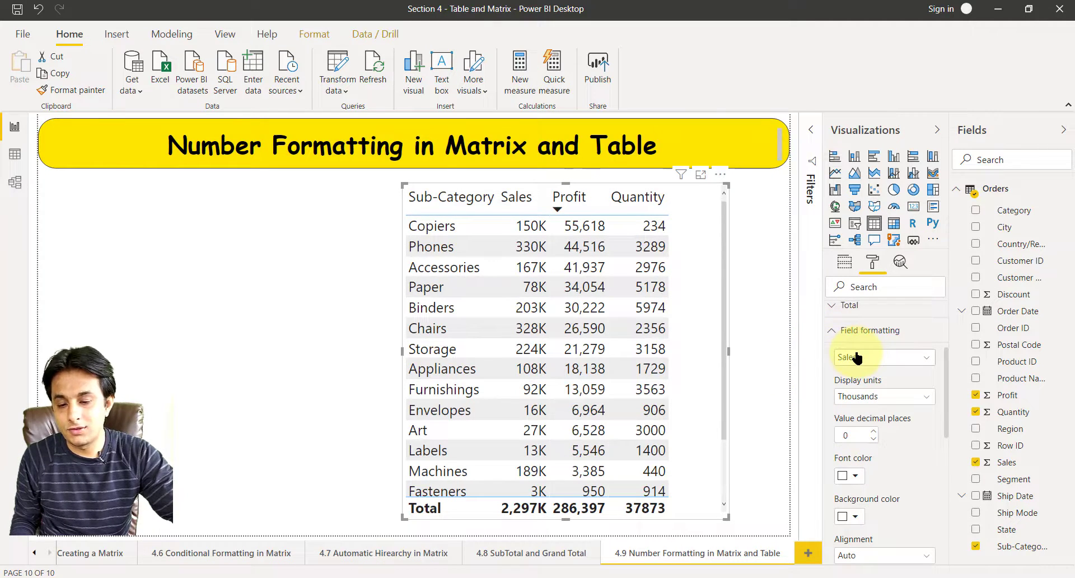
left_click(883, 357)
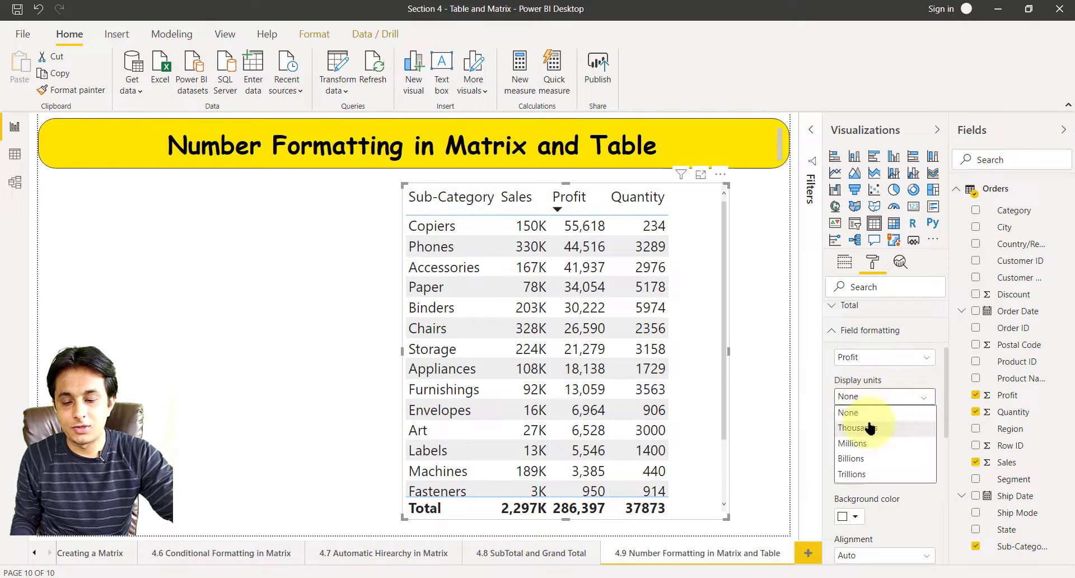
left_click(853, 426)
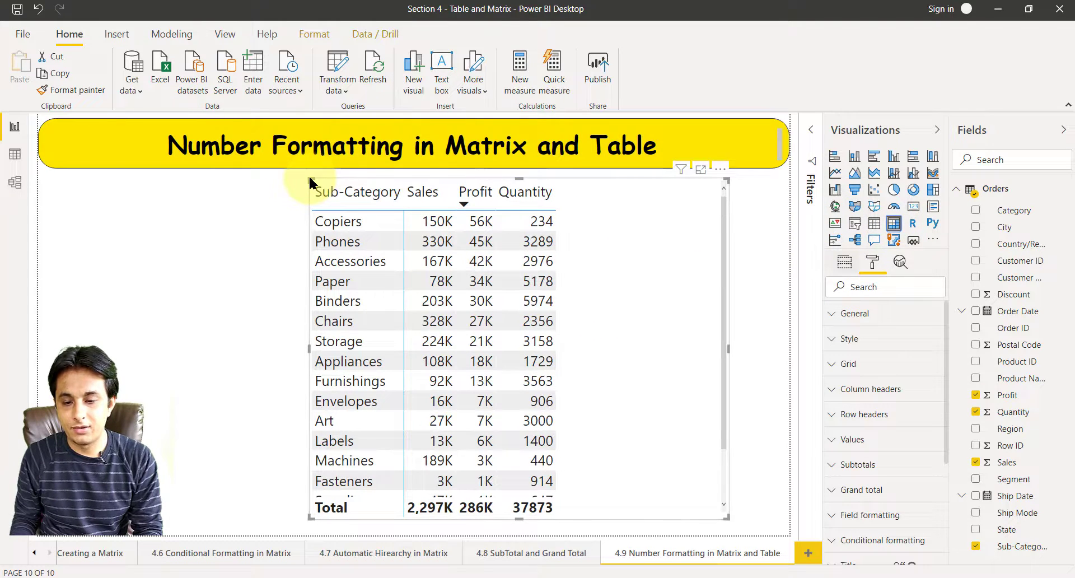
Step: Convert the visual to a Matrix by Region and select Quantity in Field formatting
left_click(844, 262)
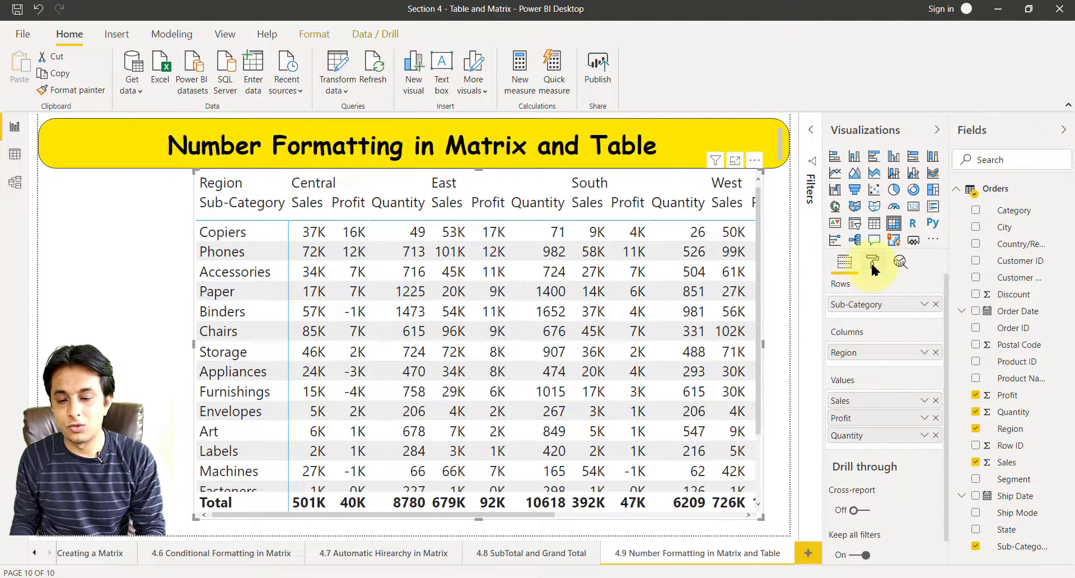
left_click(870, 262)
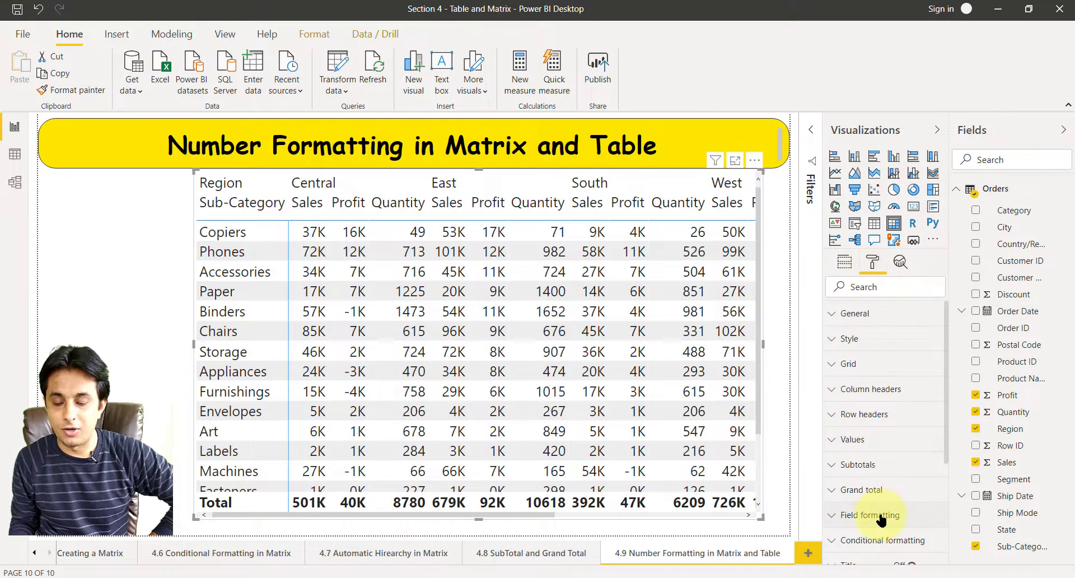
left_click(872, 515)
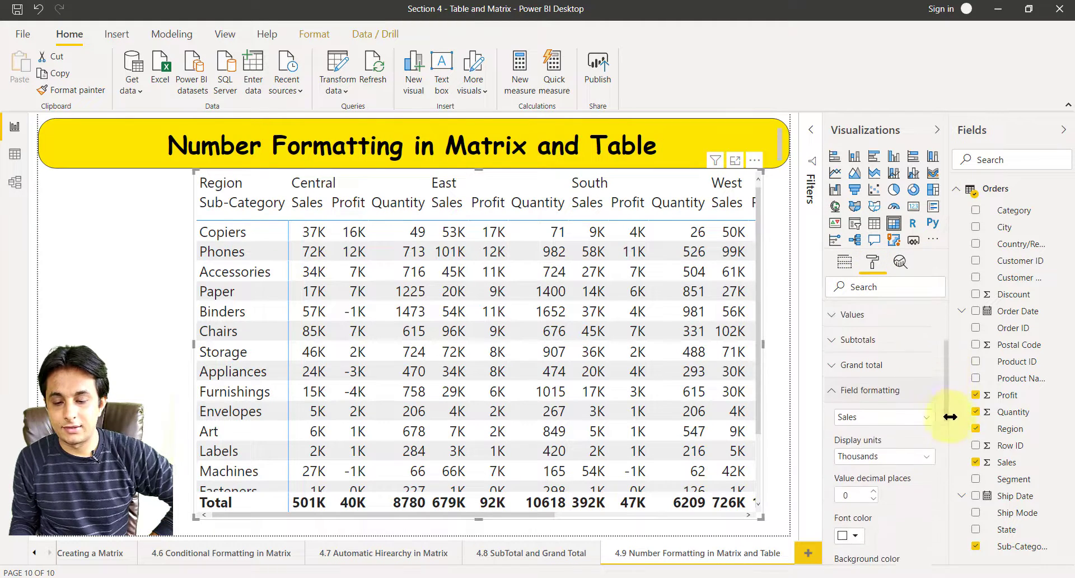
left_click(884, 417)
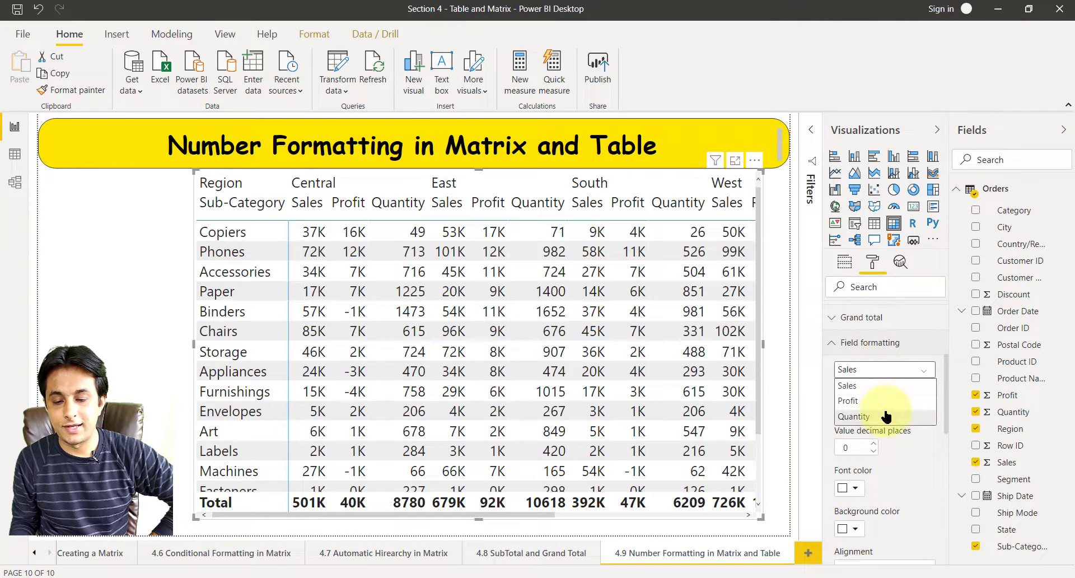
left_click(852, 416)
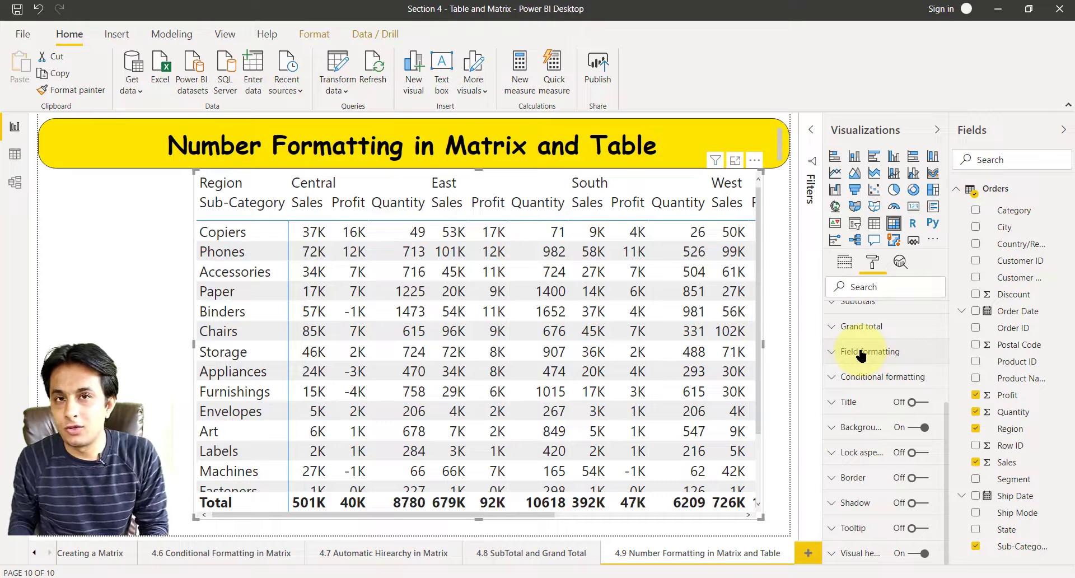
mouse_move(869, 350)
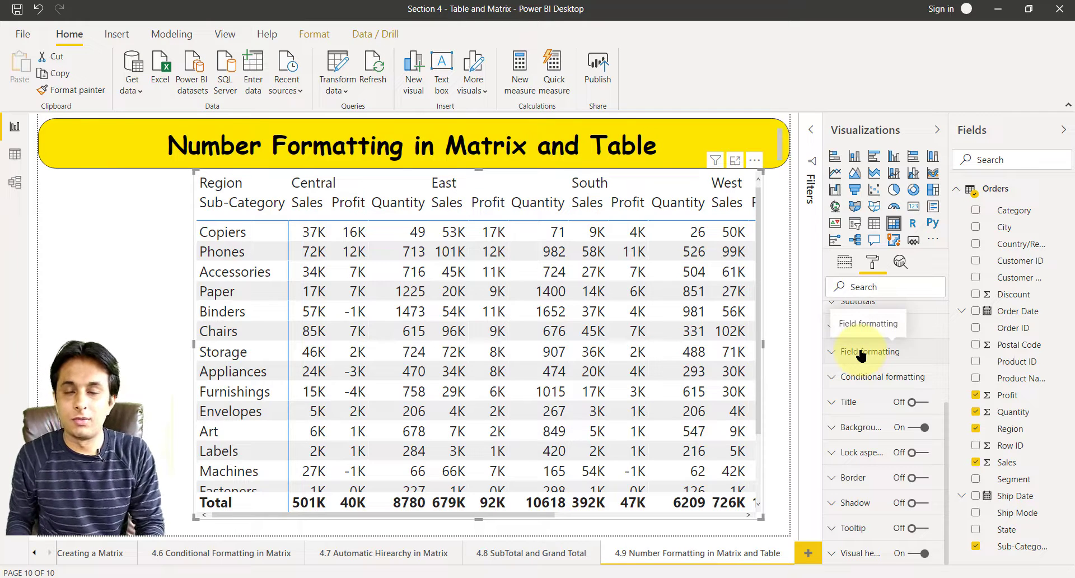